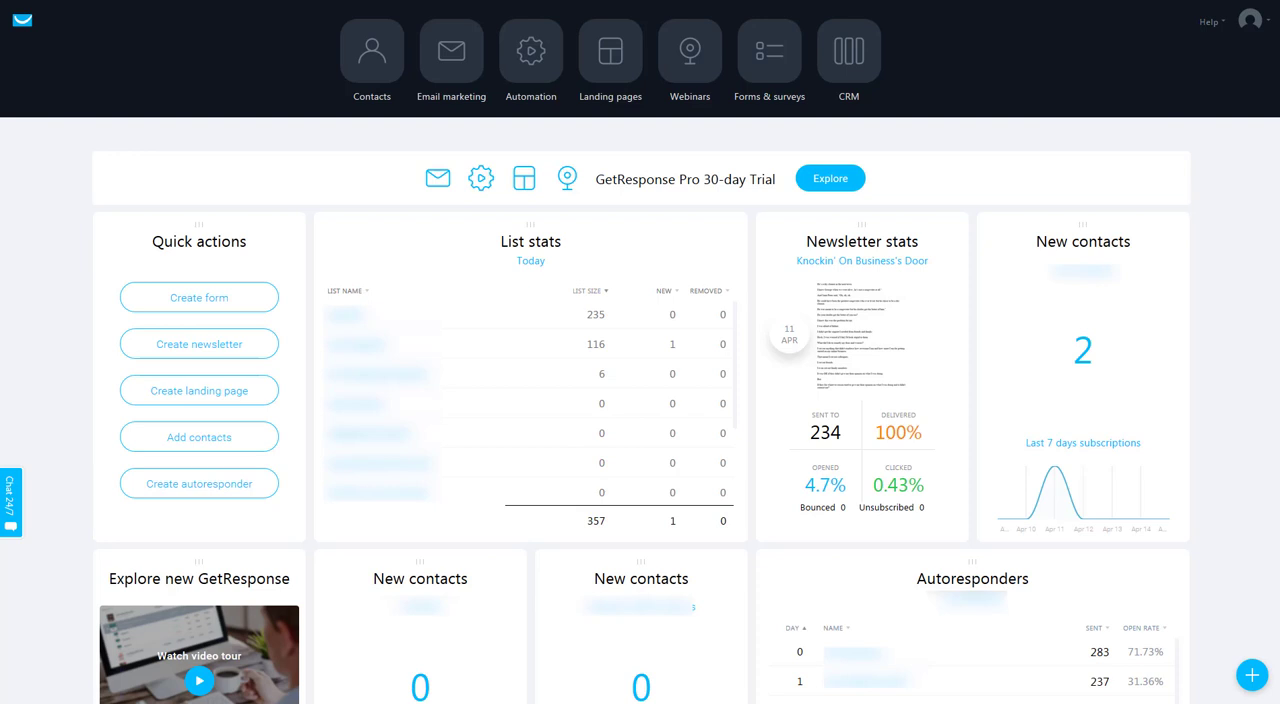
mouse_move(346, 119)
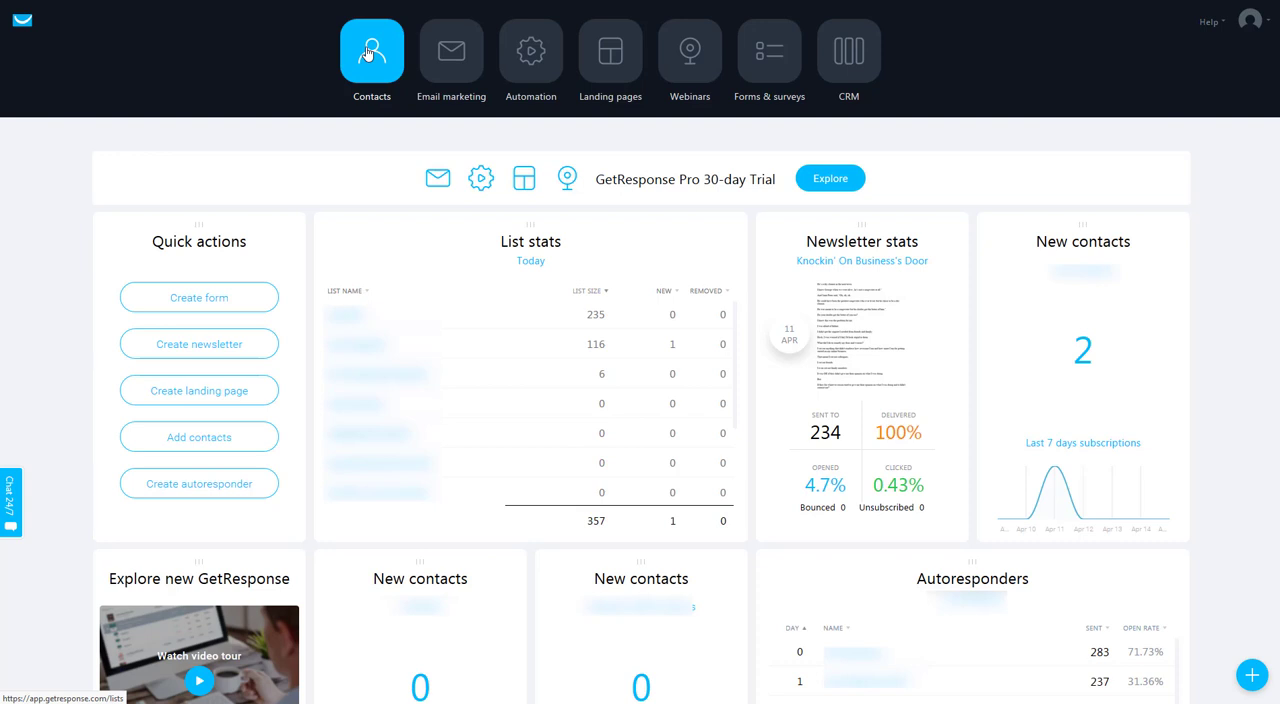
Show all 357 contacts from the Contacts lists page.
left_click(371, 52)
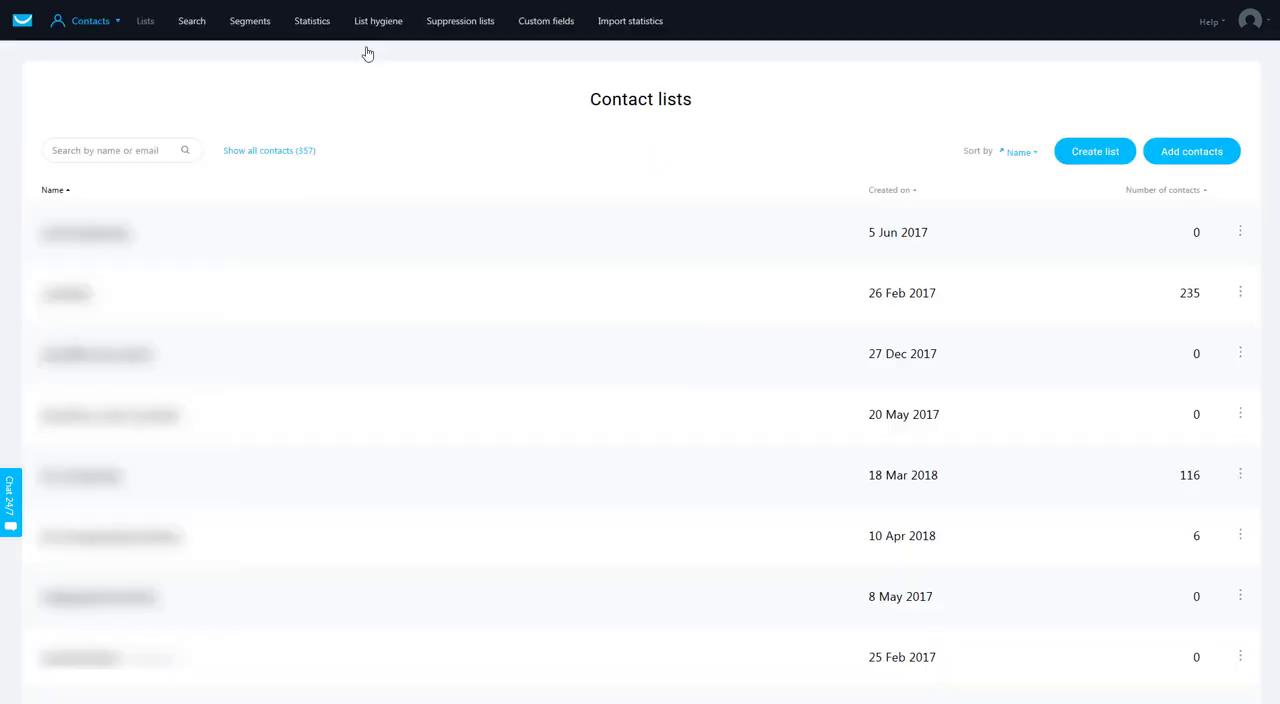
mouse_move(320, 146)
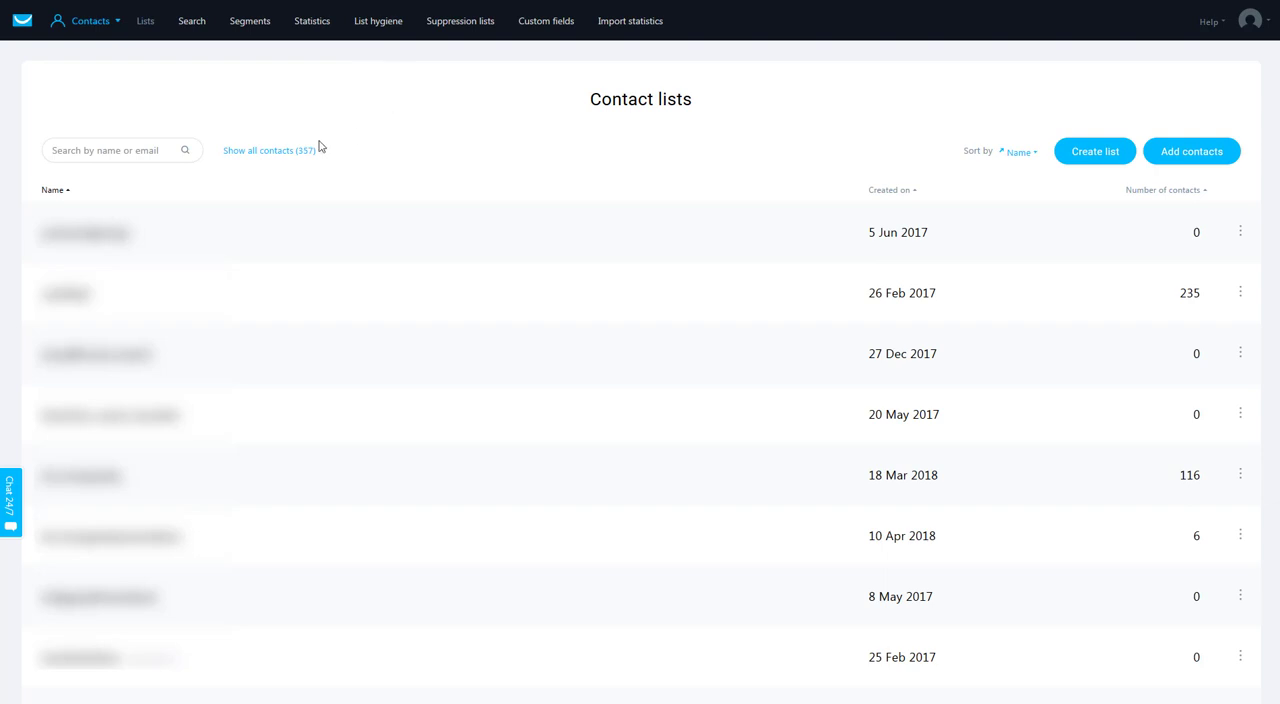
left_click(191, 21)
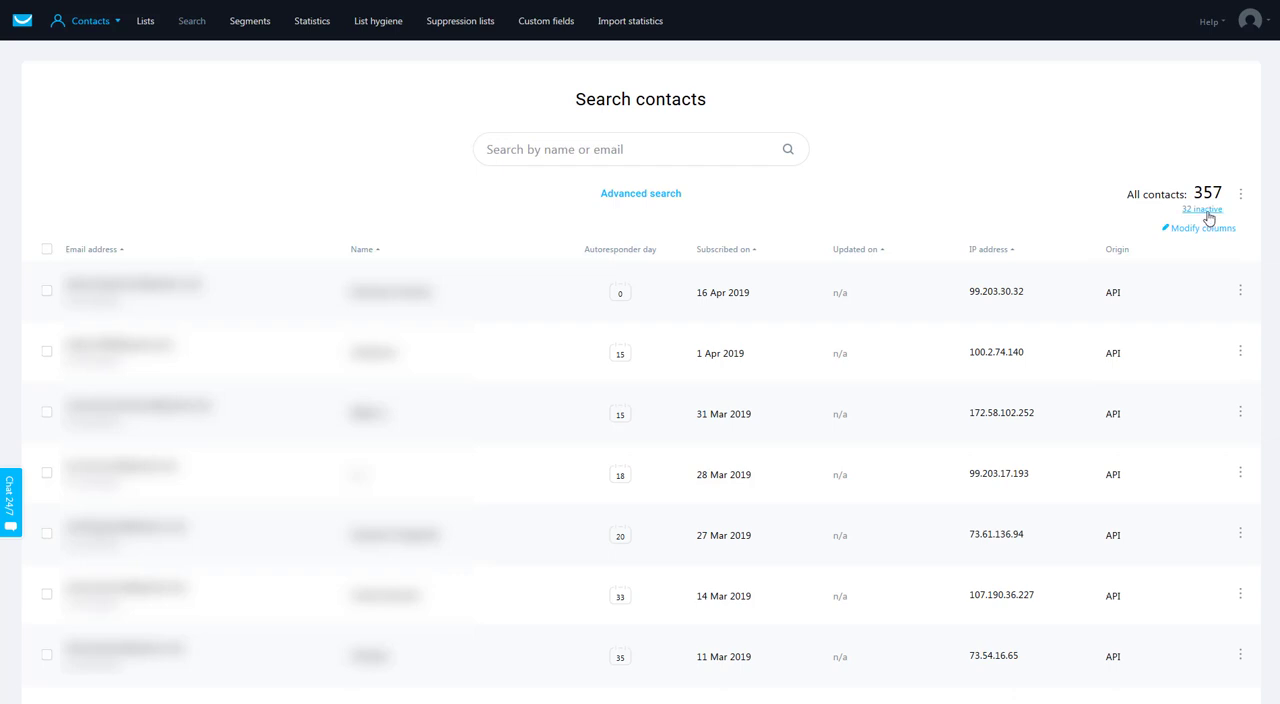
Resend the confirmation email to the second of the 6 unconfirmed inactive contacts.
left_click(1202, 209)
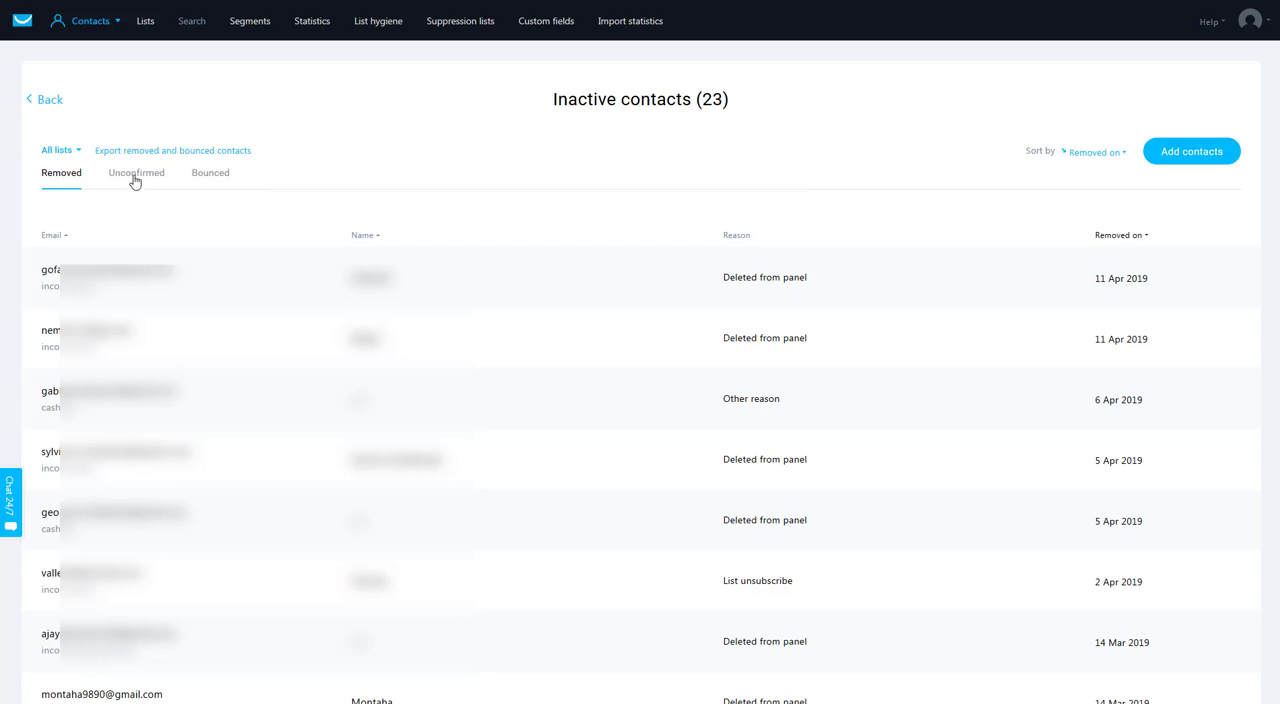
left_click(136, 172)
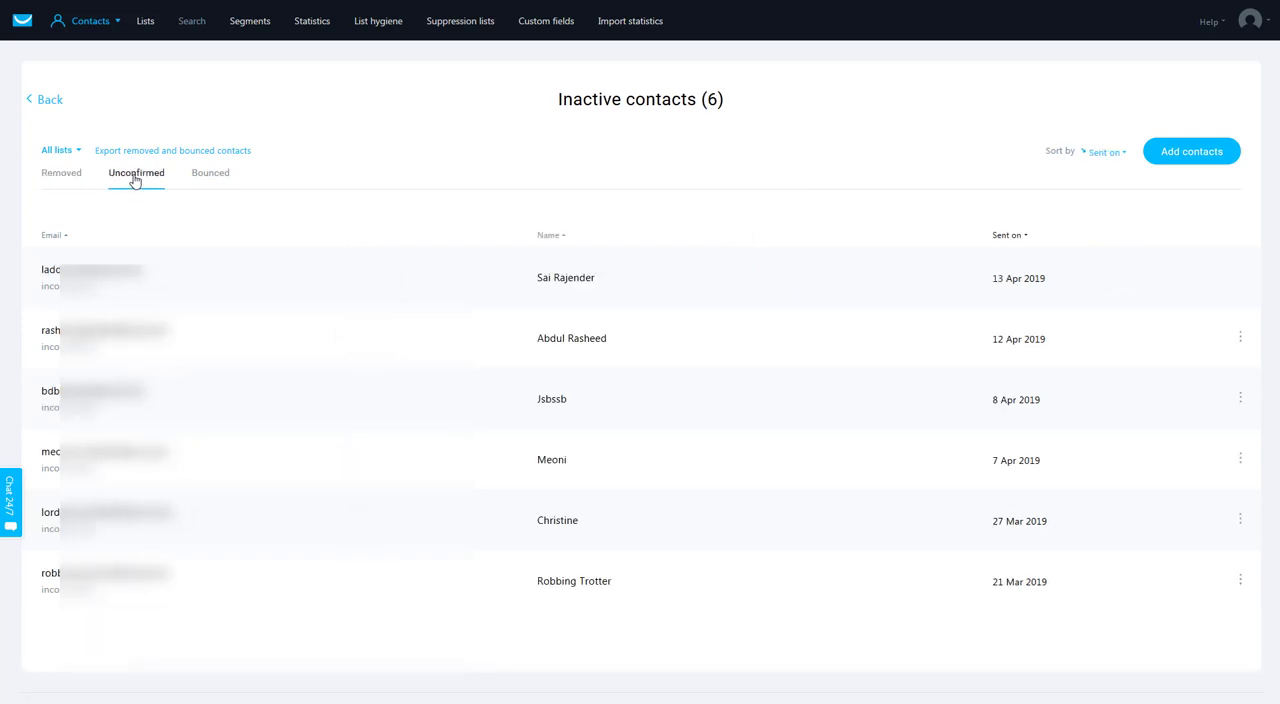
mouse_move(99, 237)
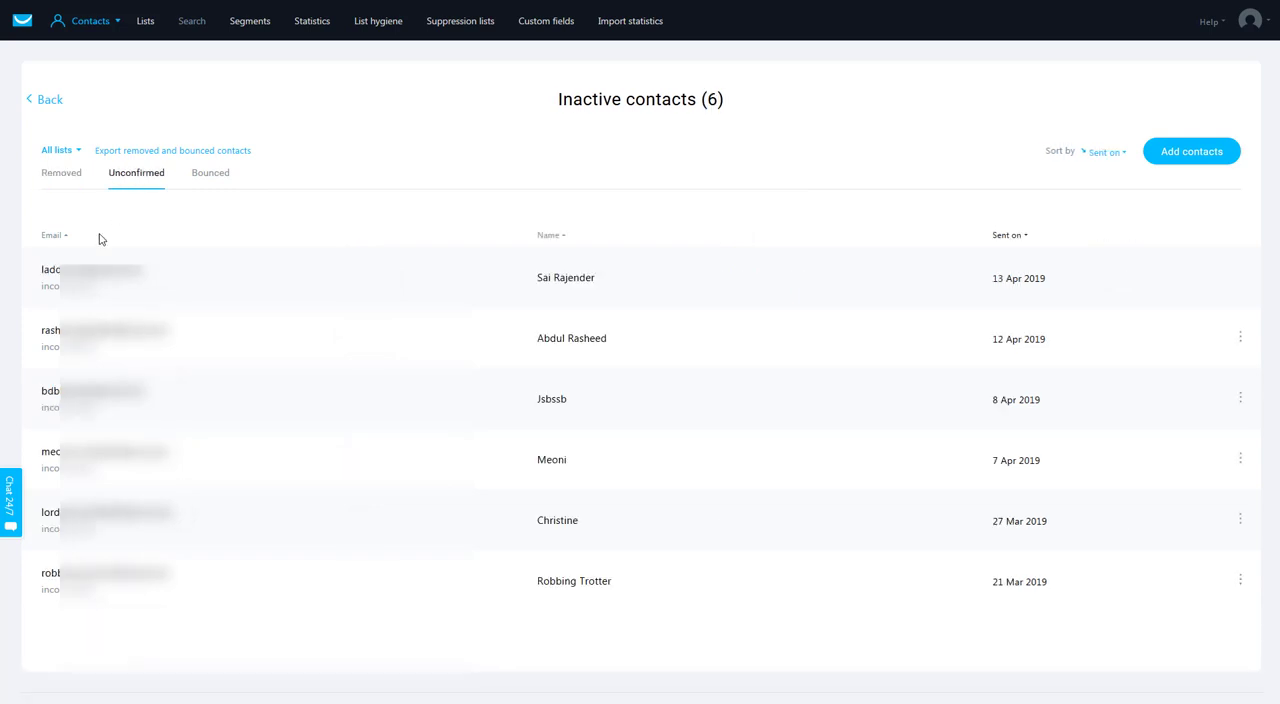
mouse_move(1006, 679)
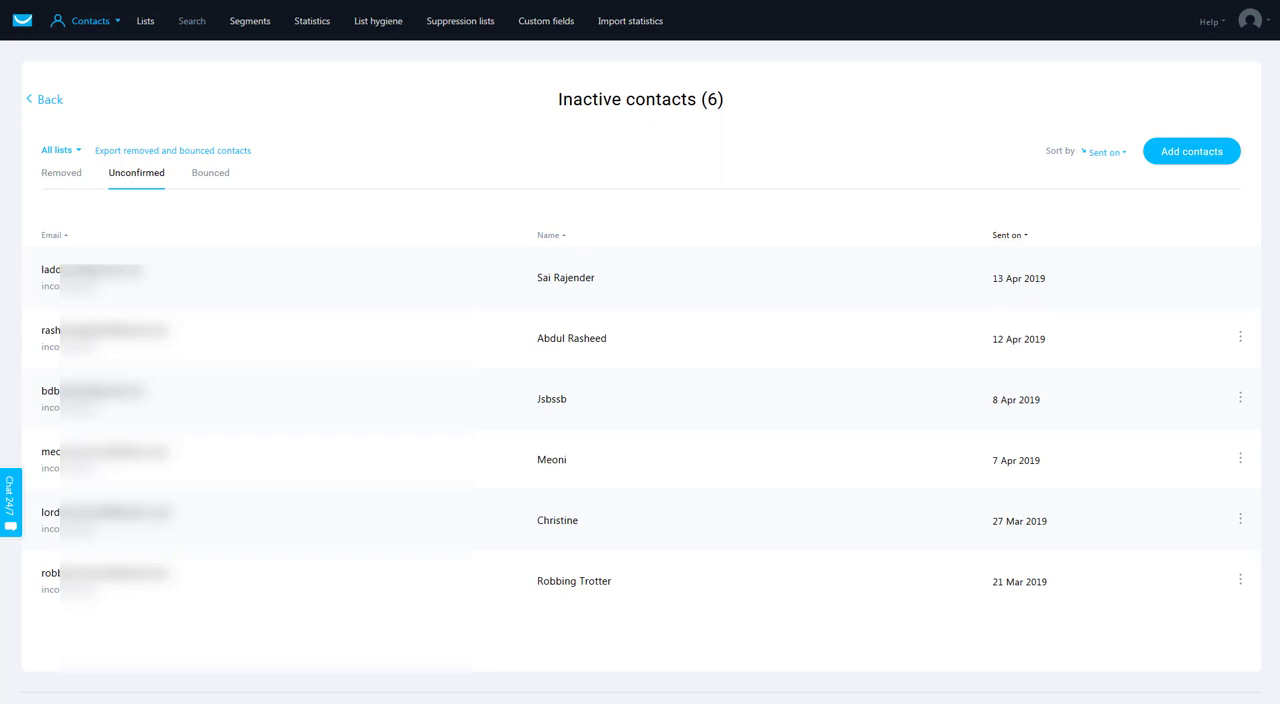
left_click(1240, 337)
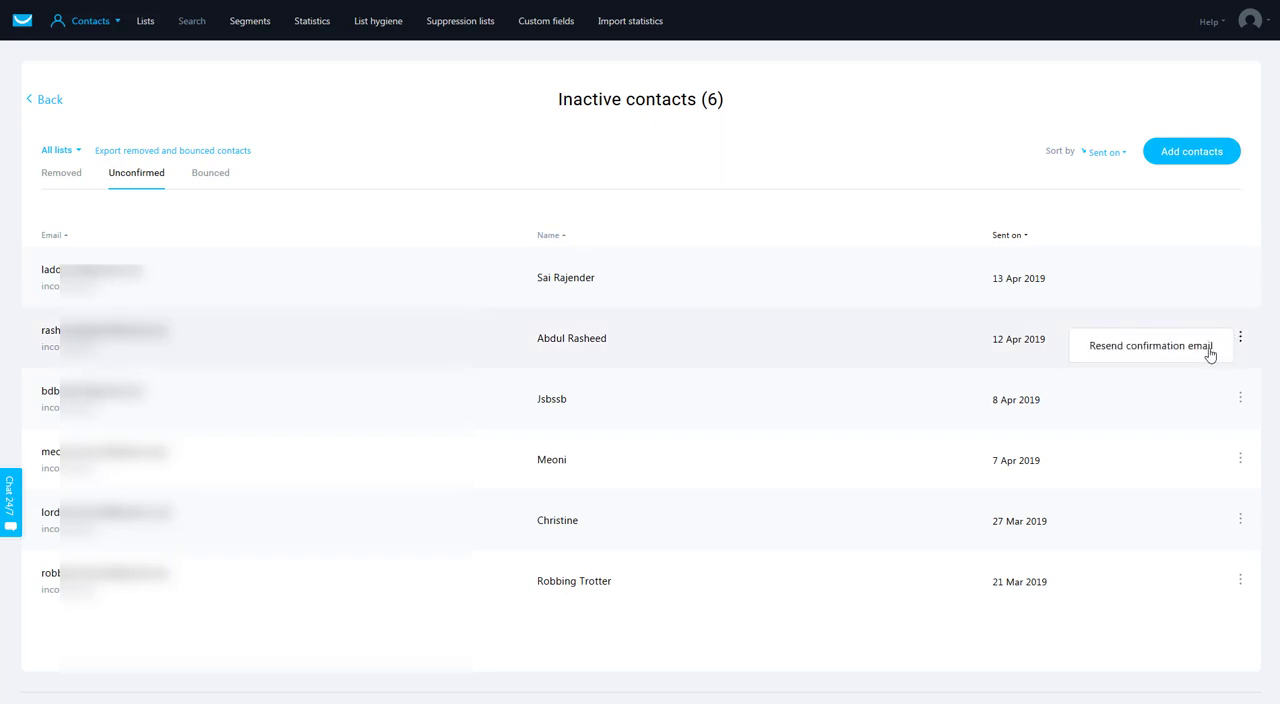
left_click(1148, 345)
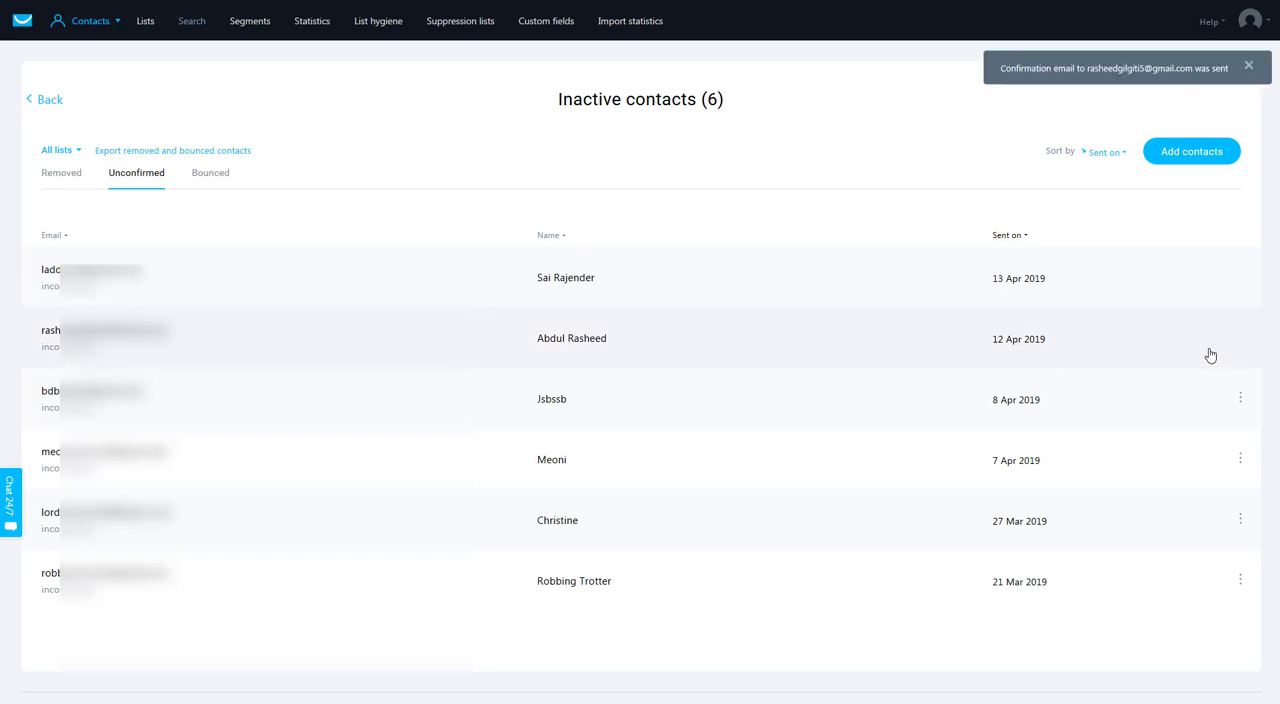